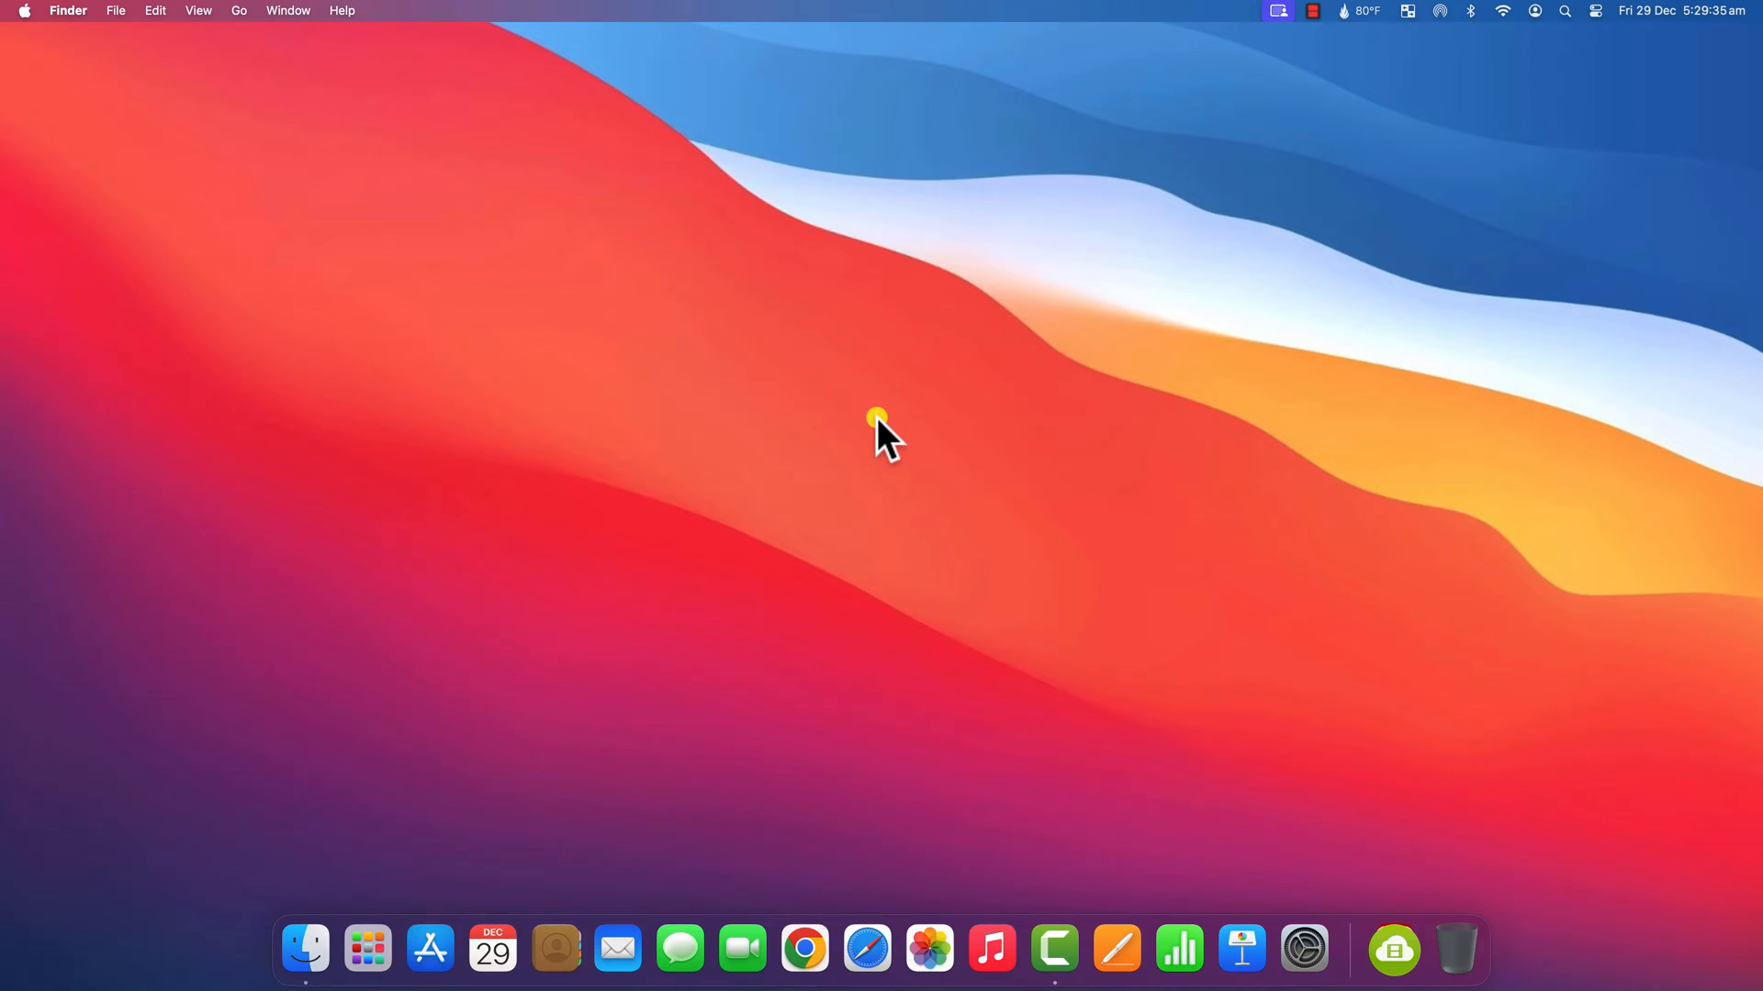
Reveal System Information in the Apple menu by holding Option over About This Mac
click(22, 11)
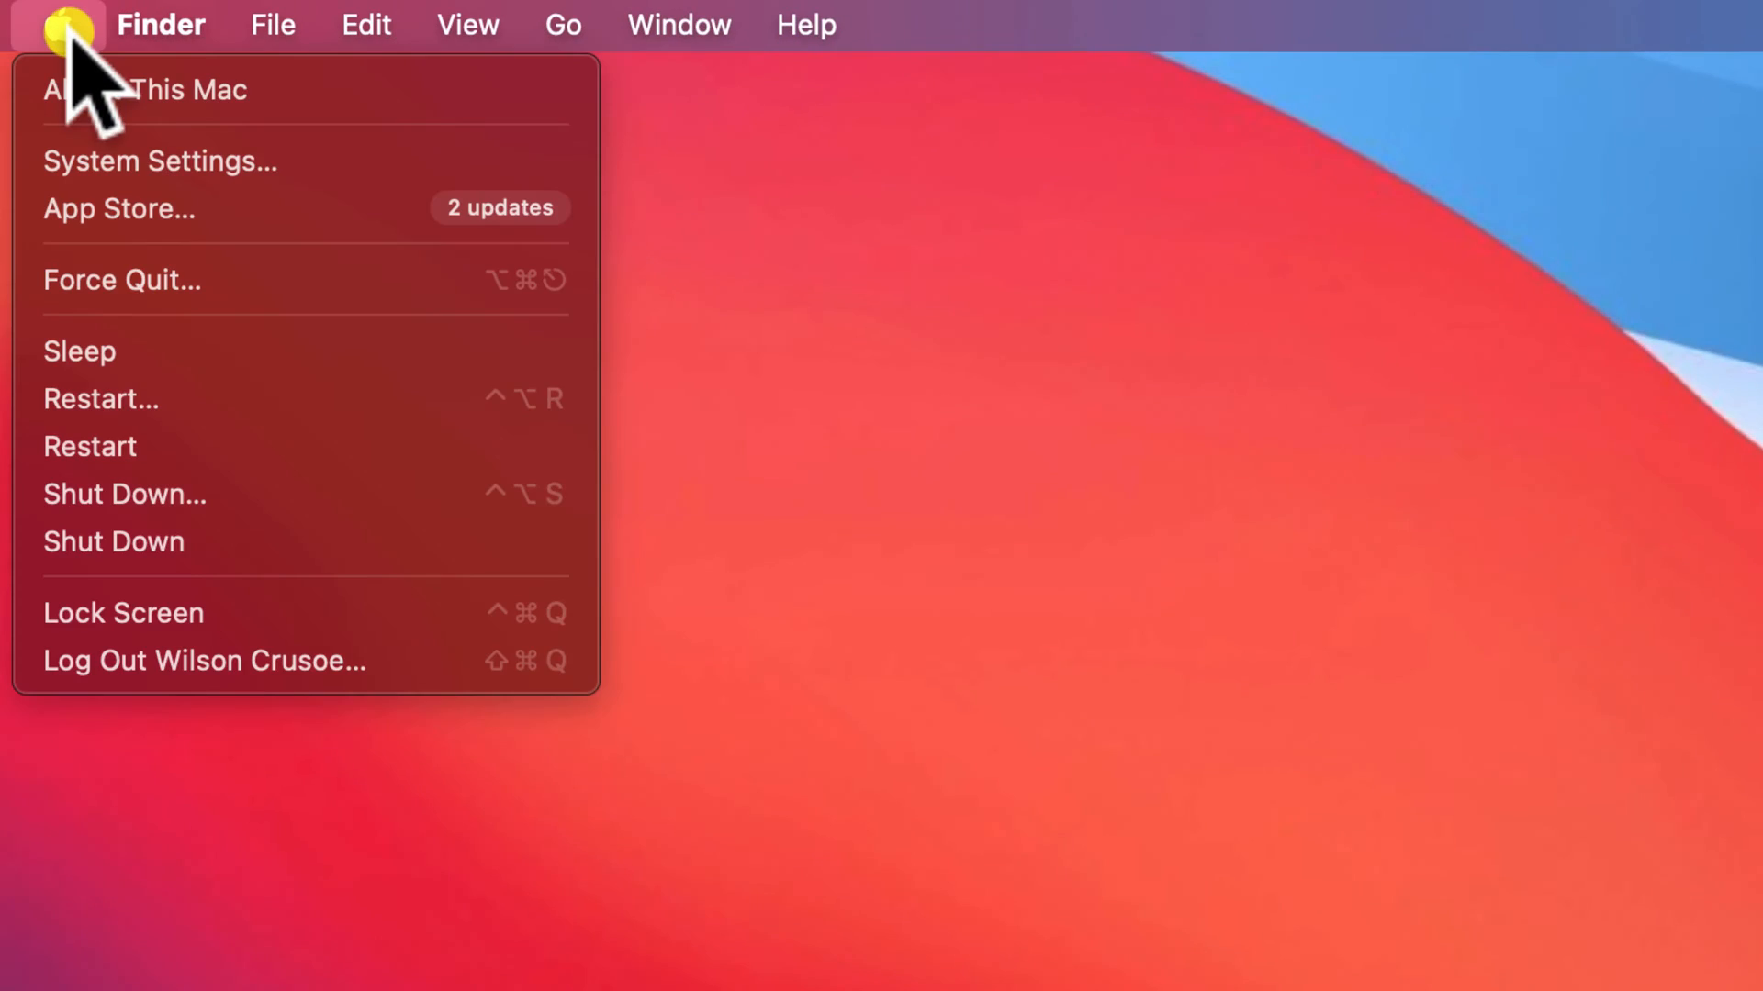
mouse_move(439, 90)
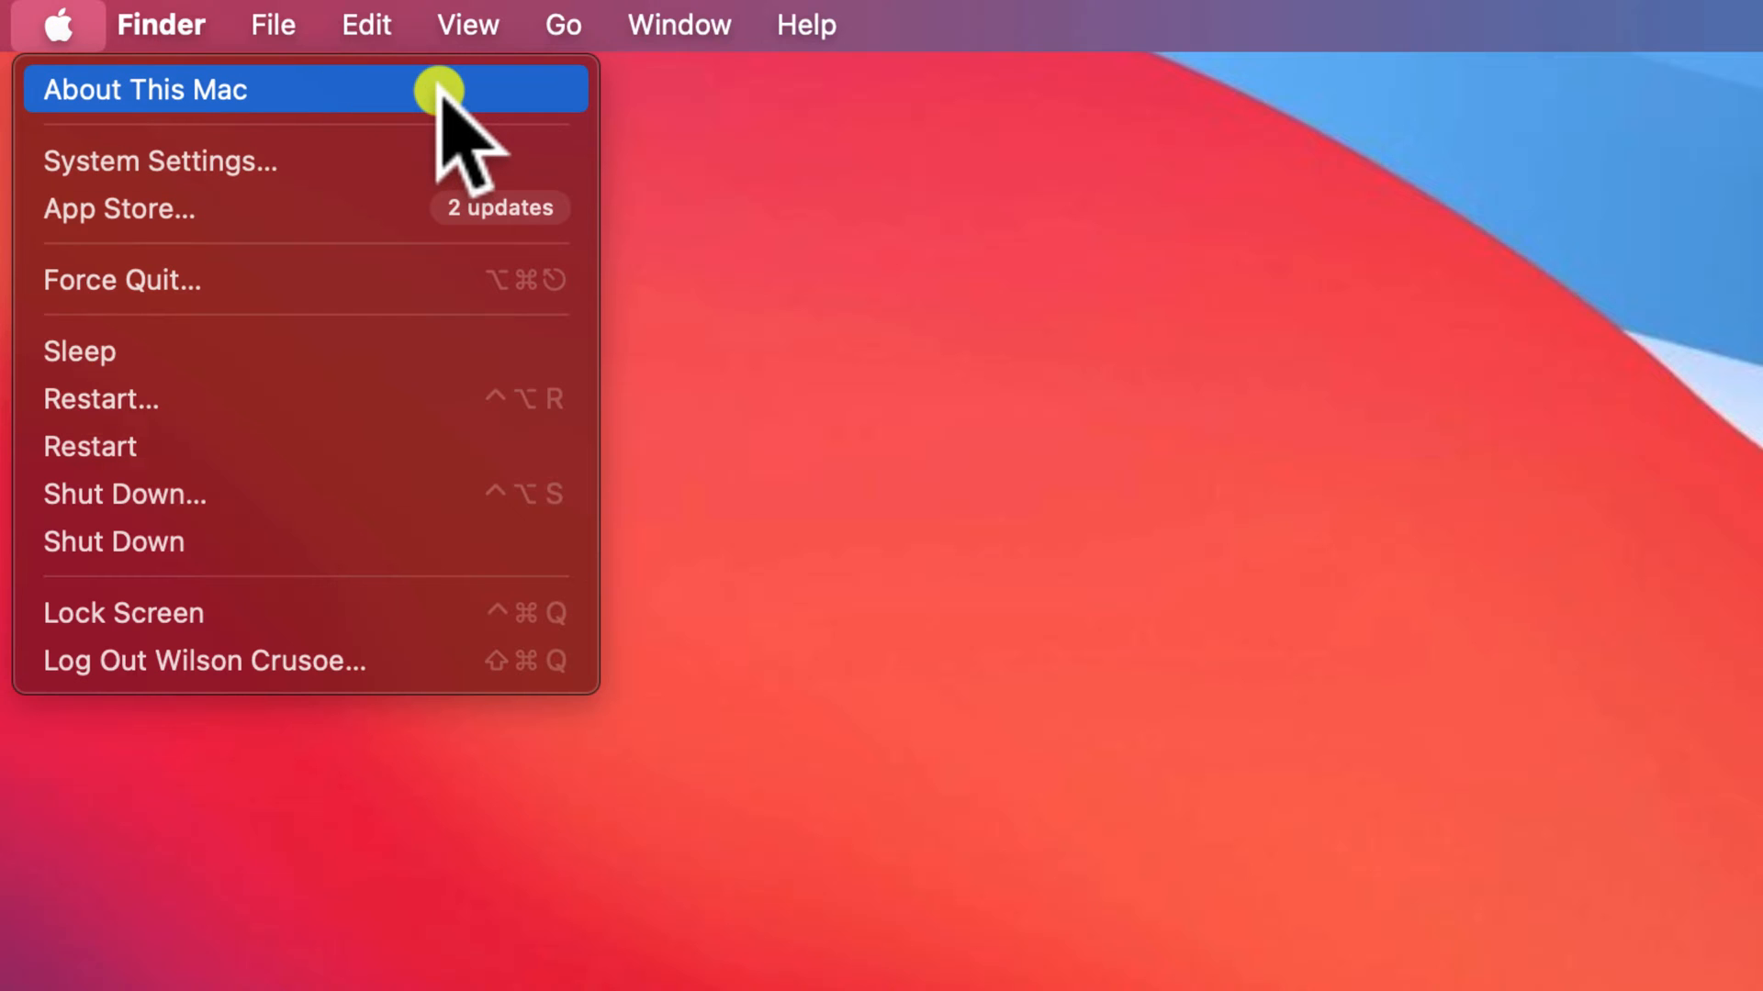
key(alt)
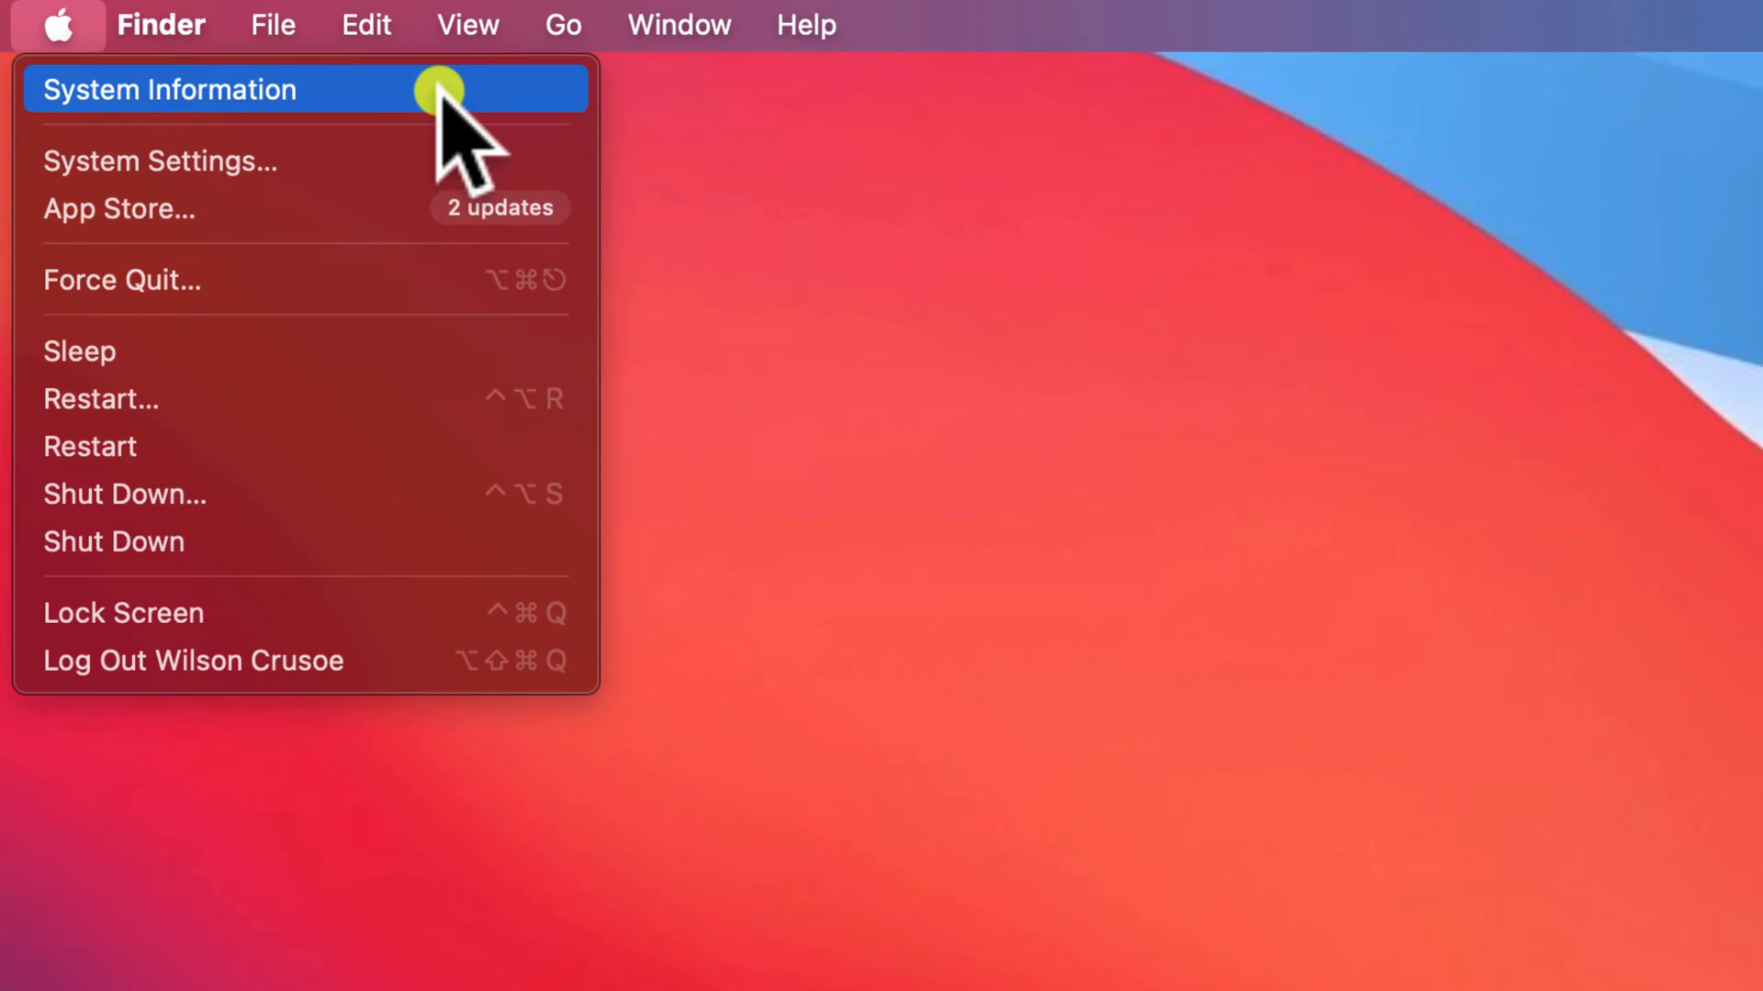
Launch System Information to show the Mac mini's Hardware Overview with model and serial
click(169, 88)
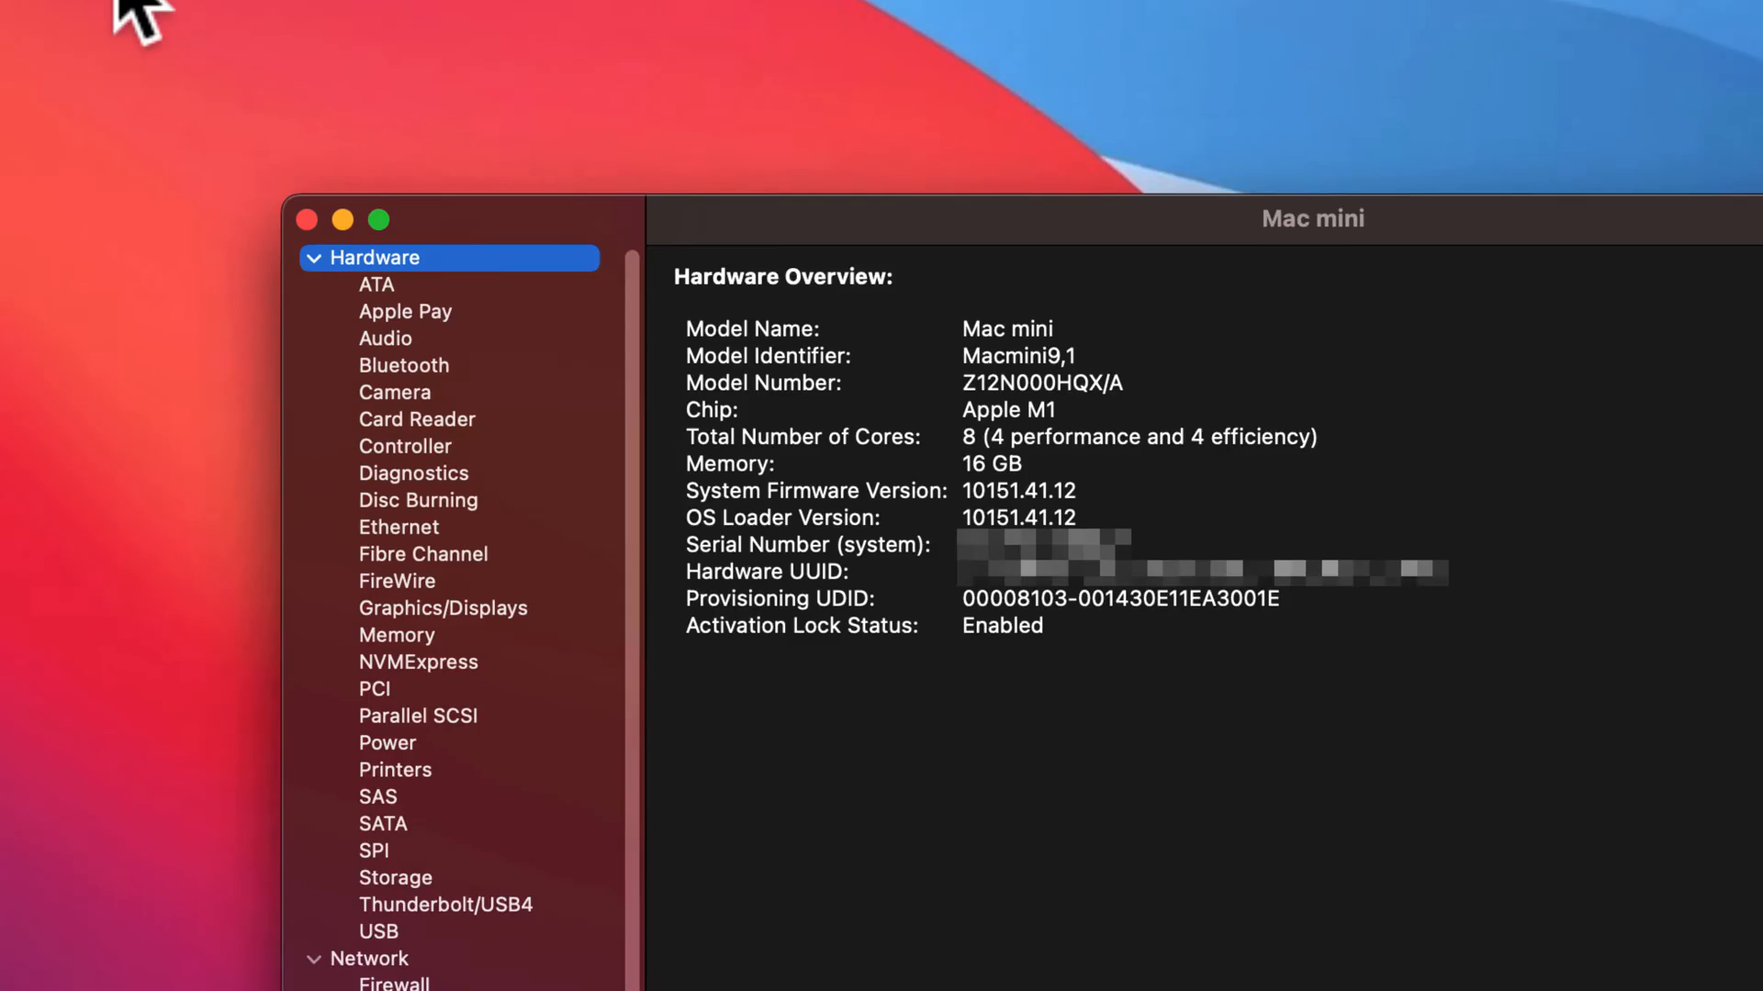
click(378, 20)
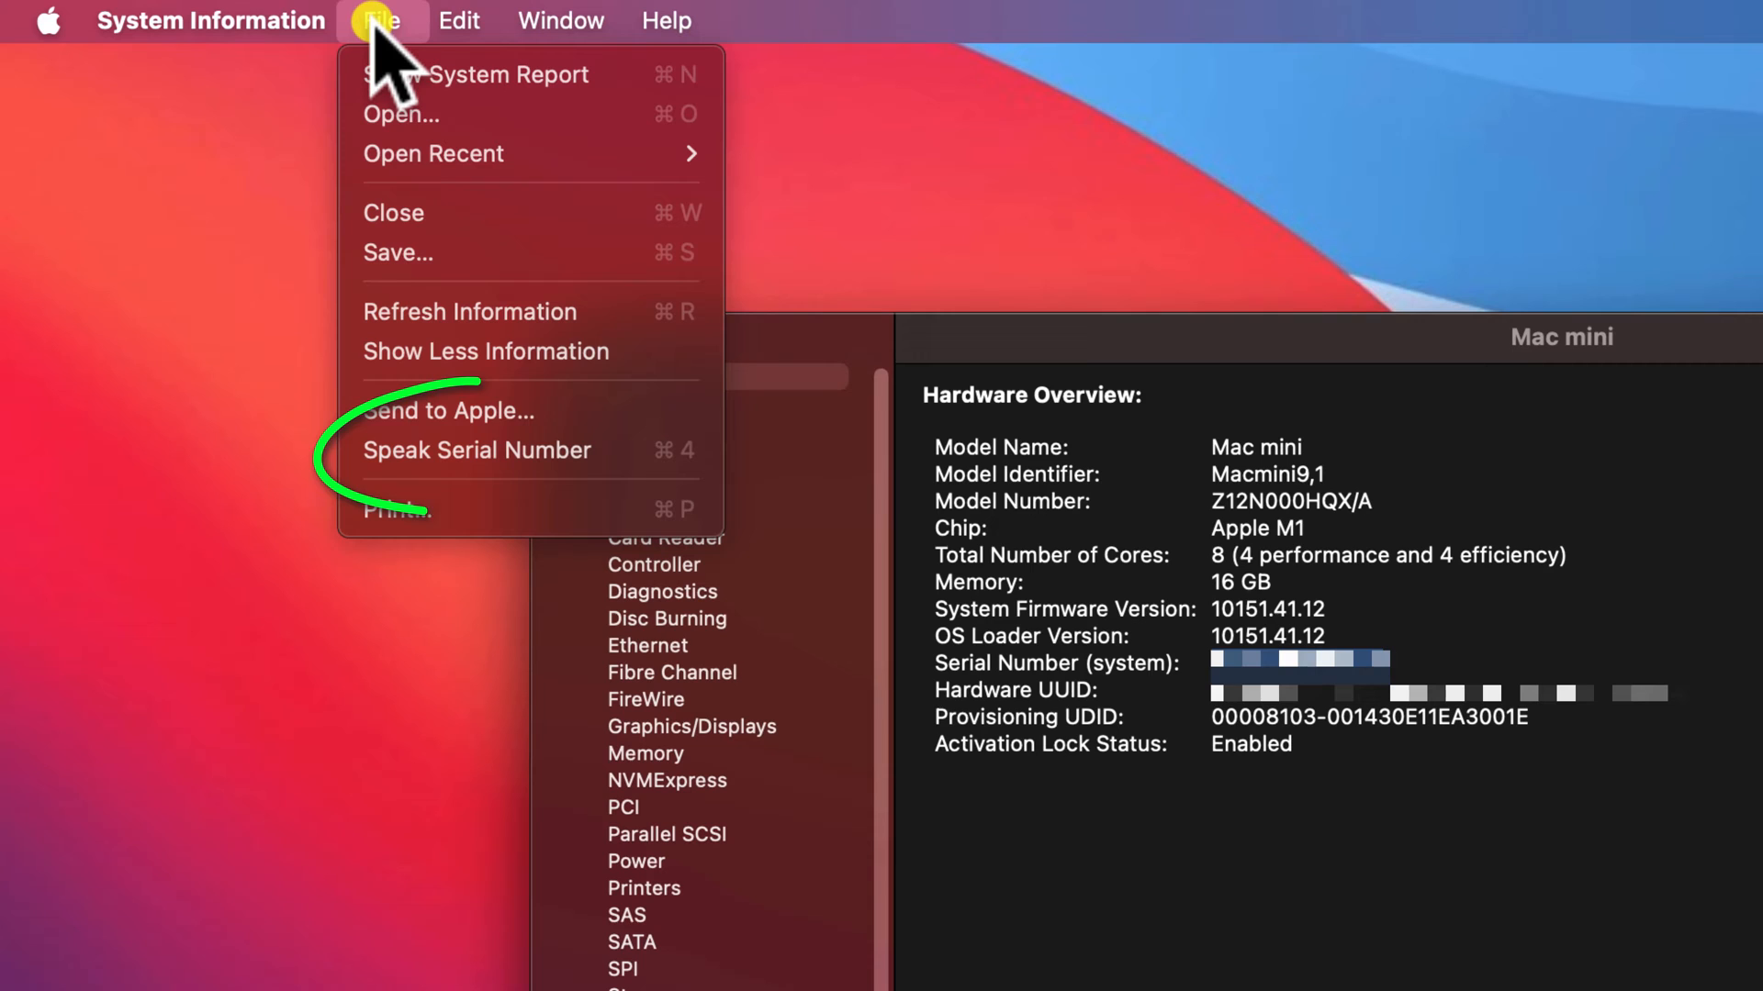
mouse_move(529, 410)
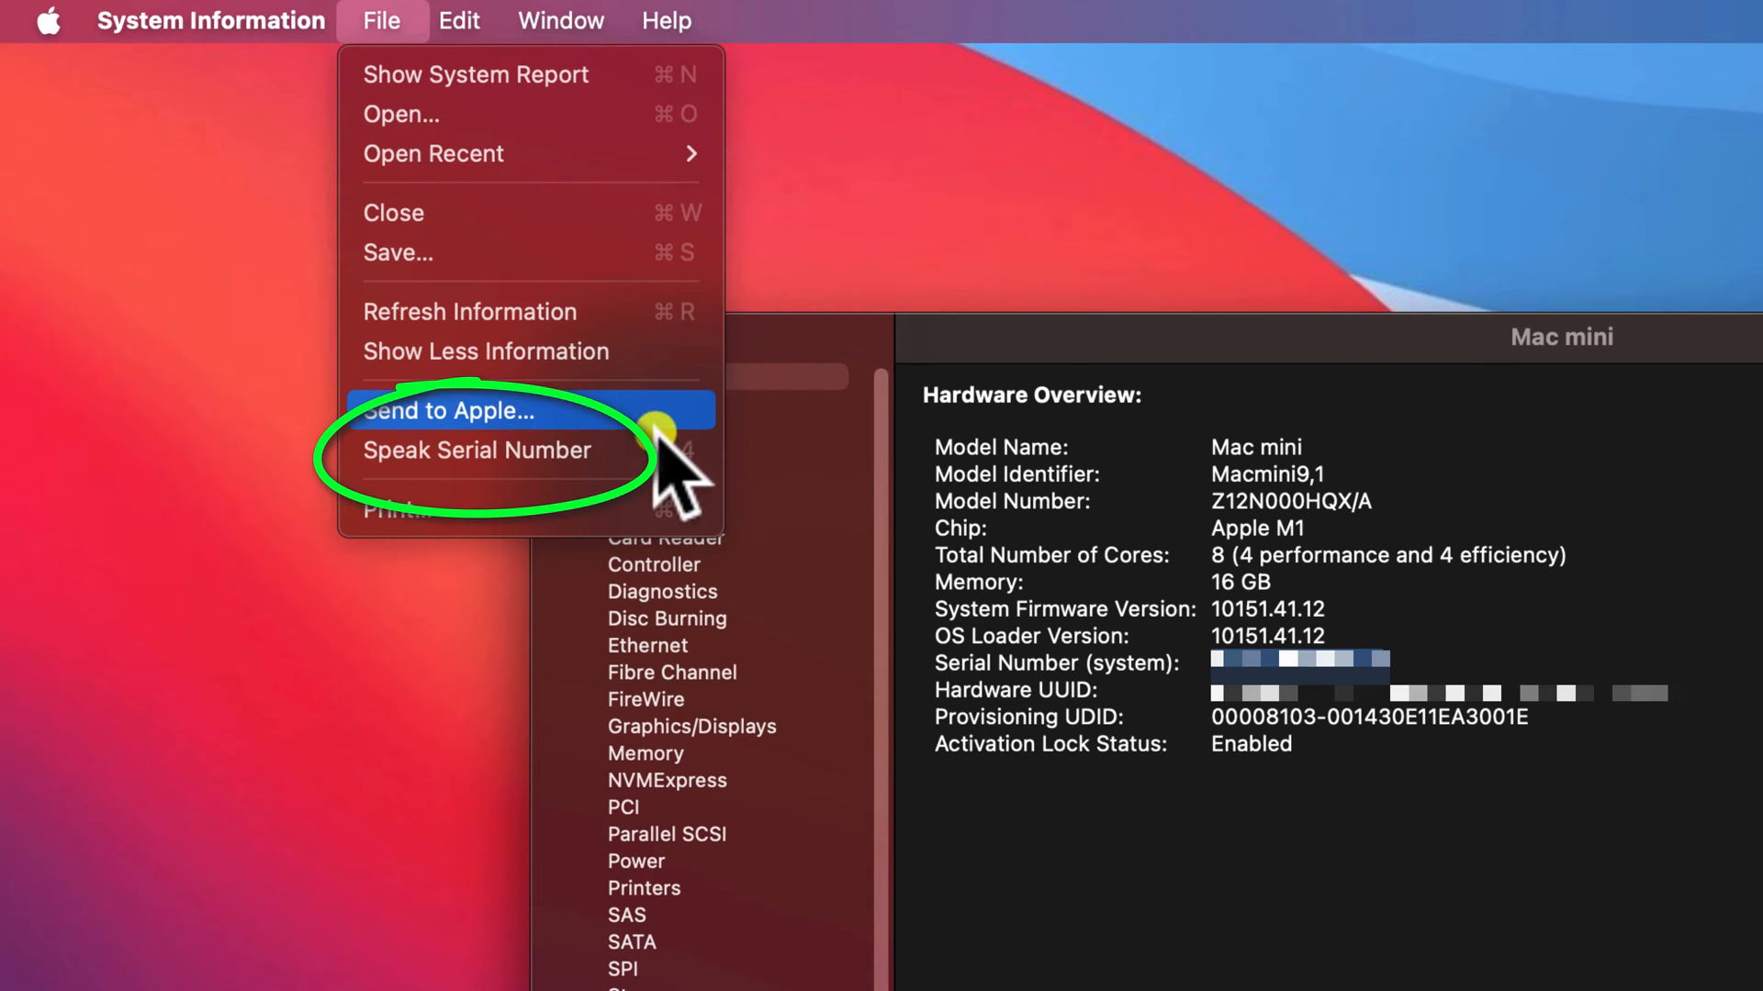
mouse_move(476, 450)
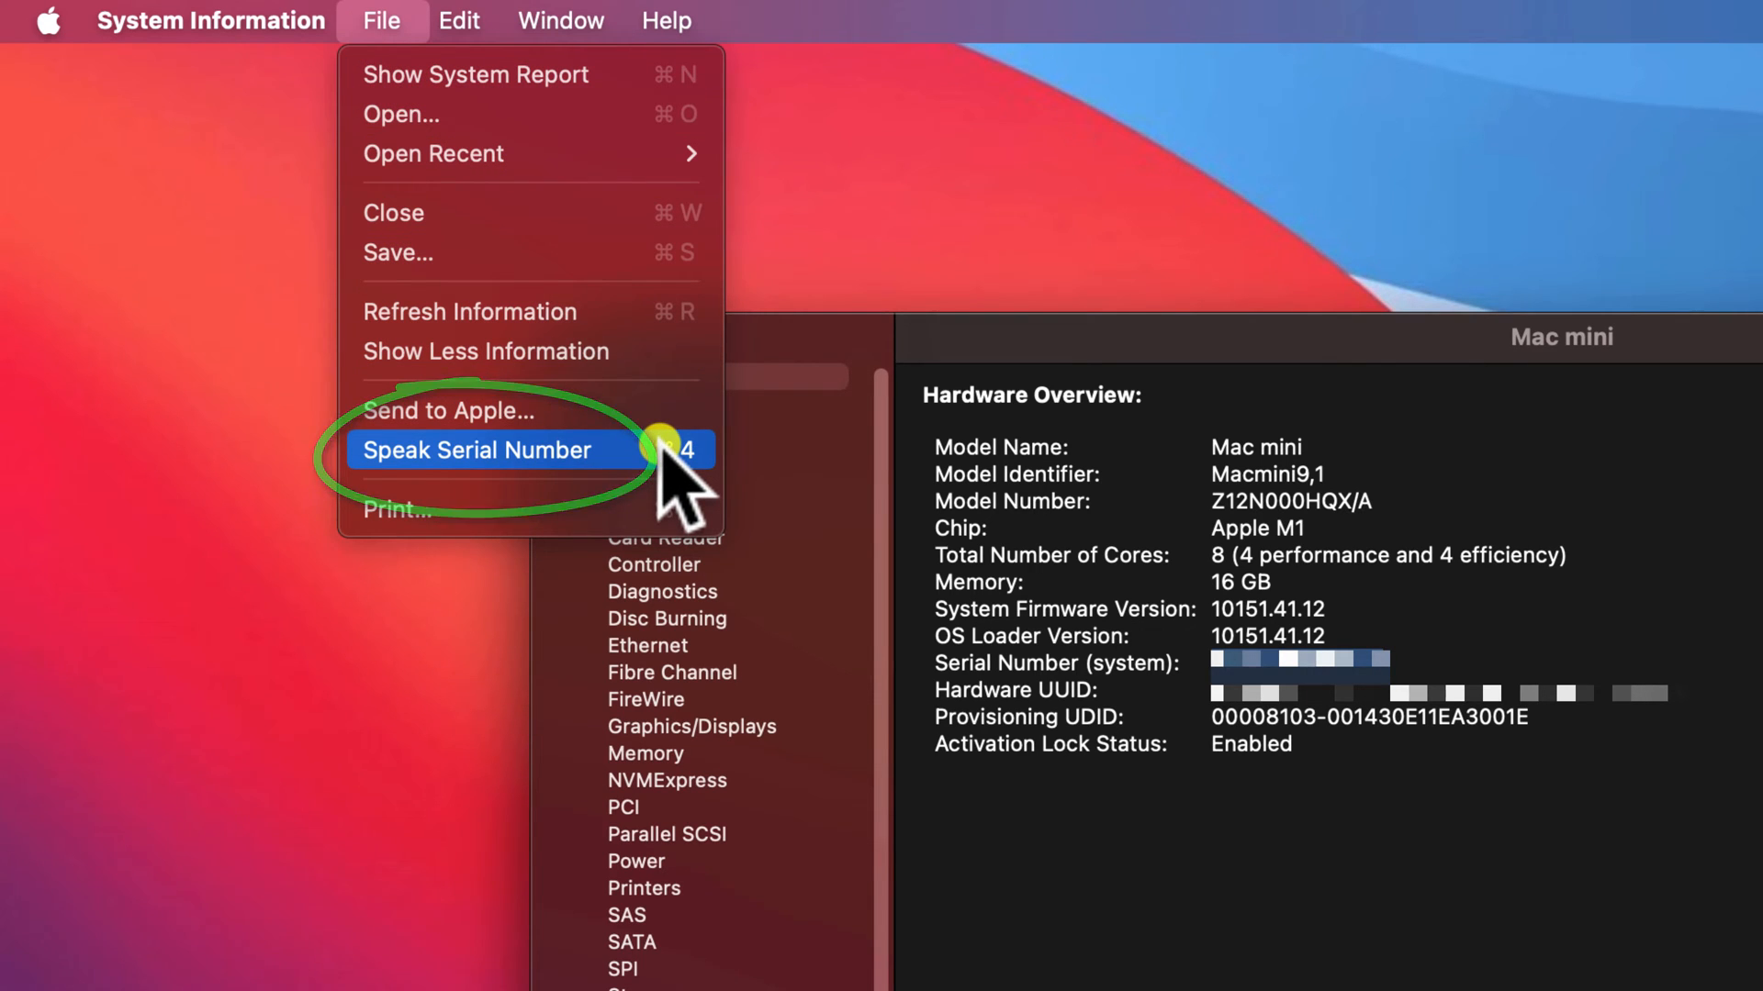
click(477, 450)
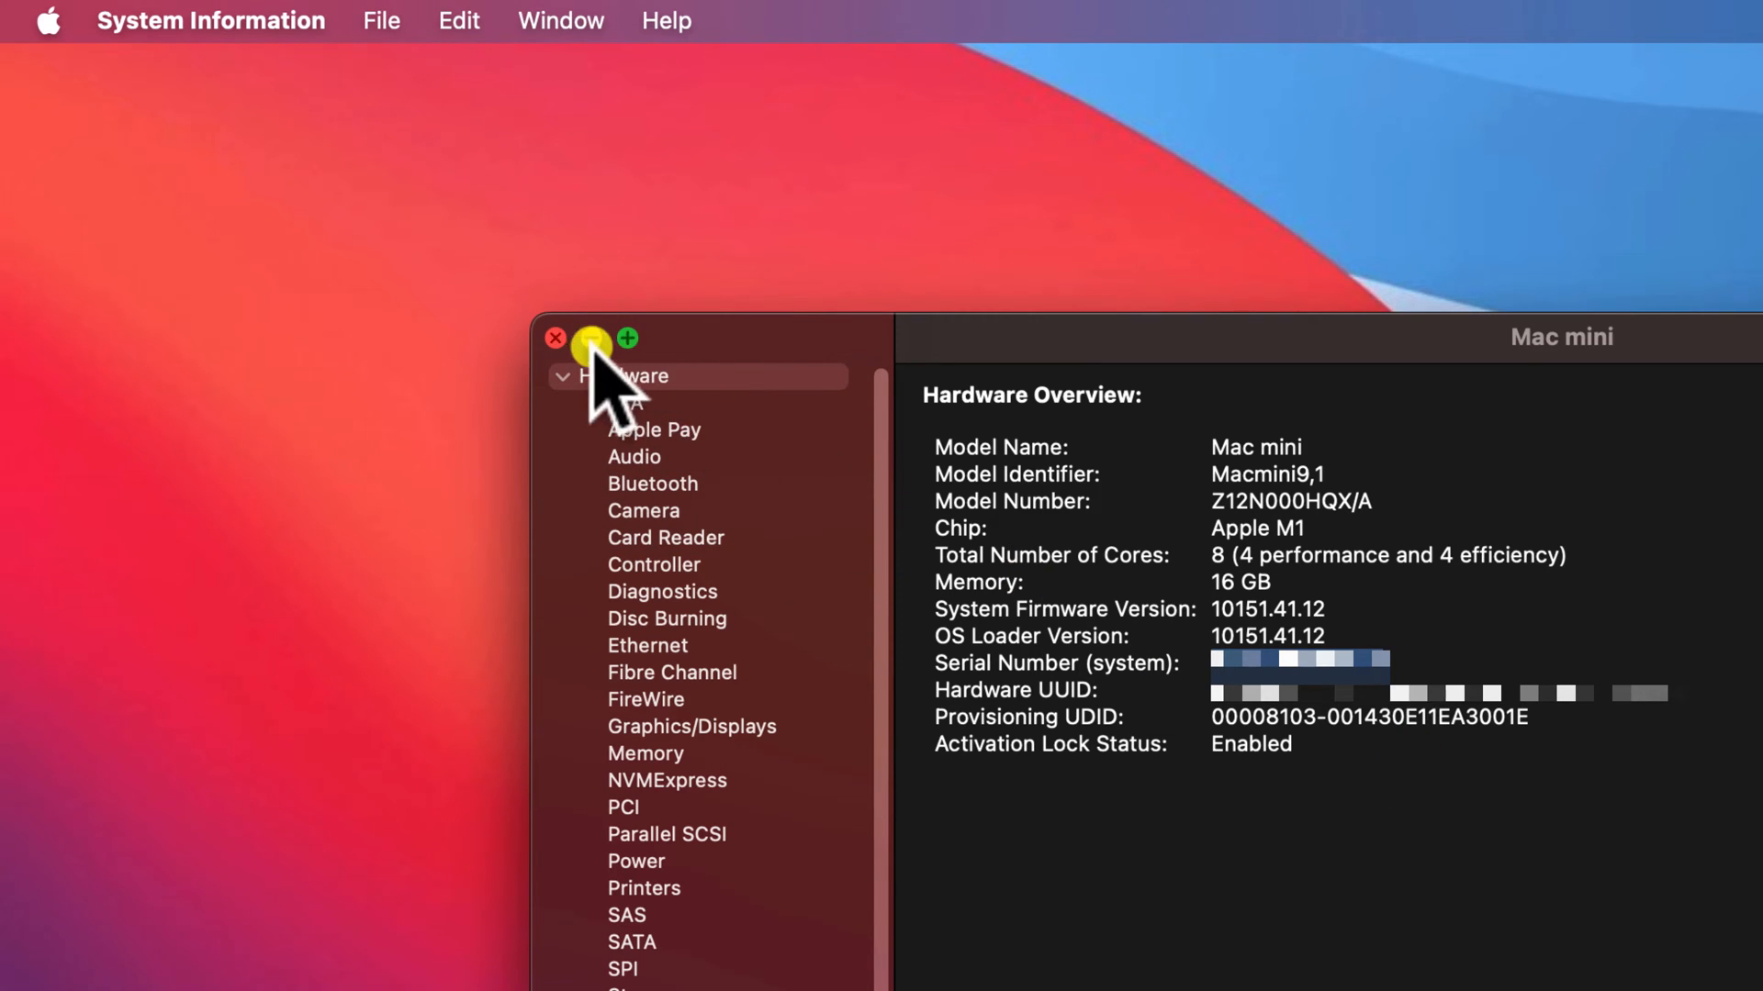
Minimize System Information and show About This Mac with Mac mini, M1, 2020 and serial number
click(589, 338)
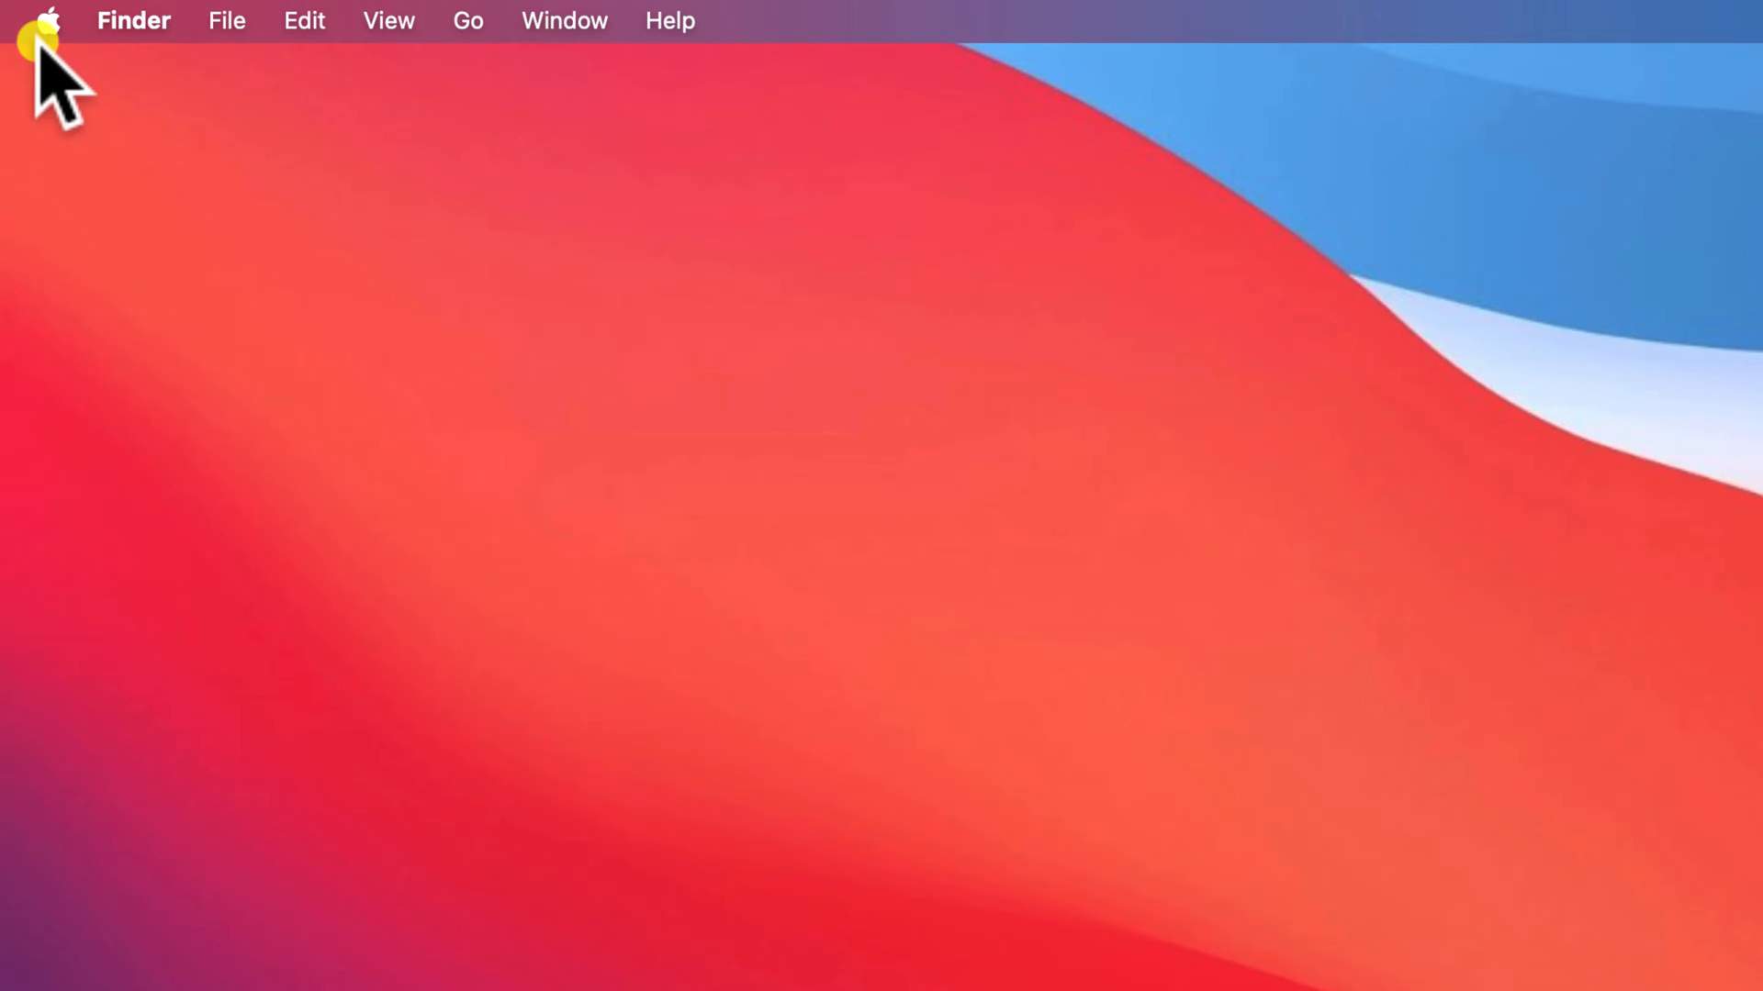
click(44, 20)
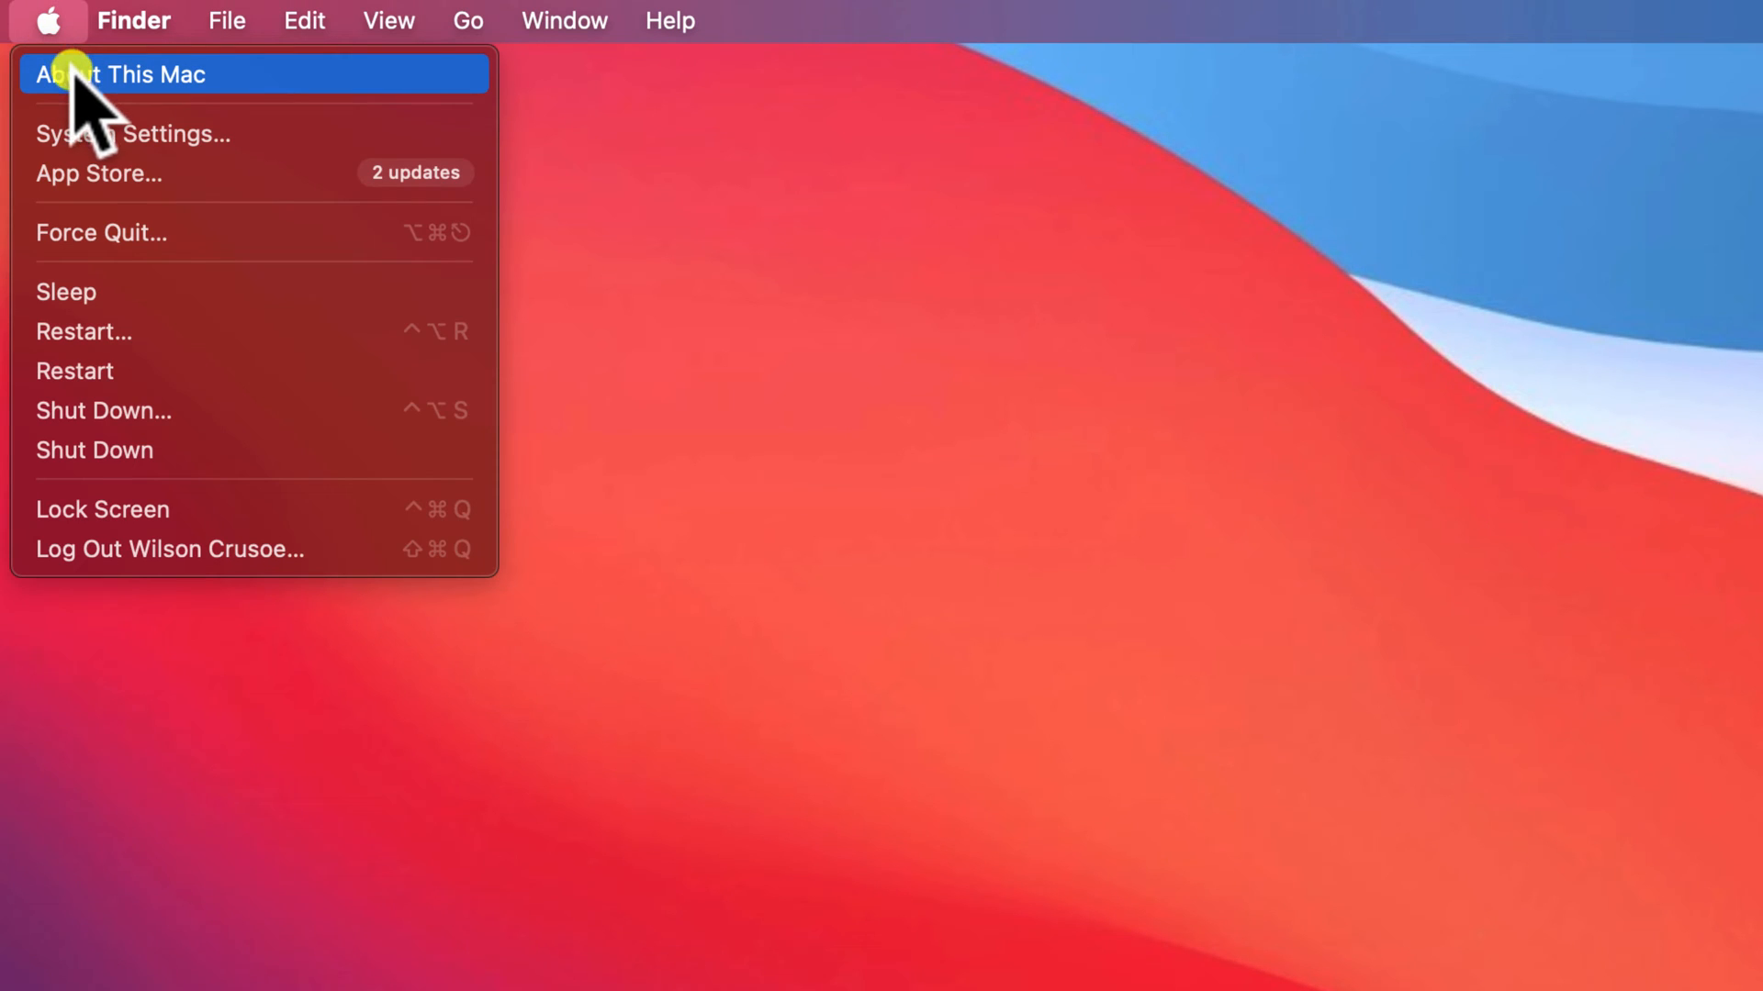
click(122, 74)
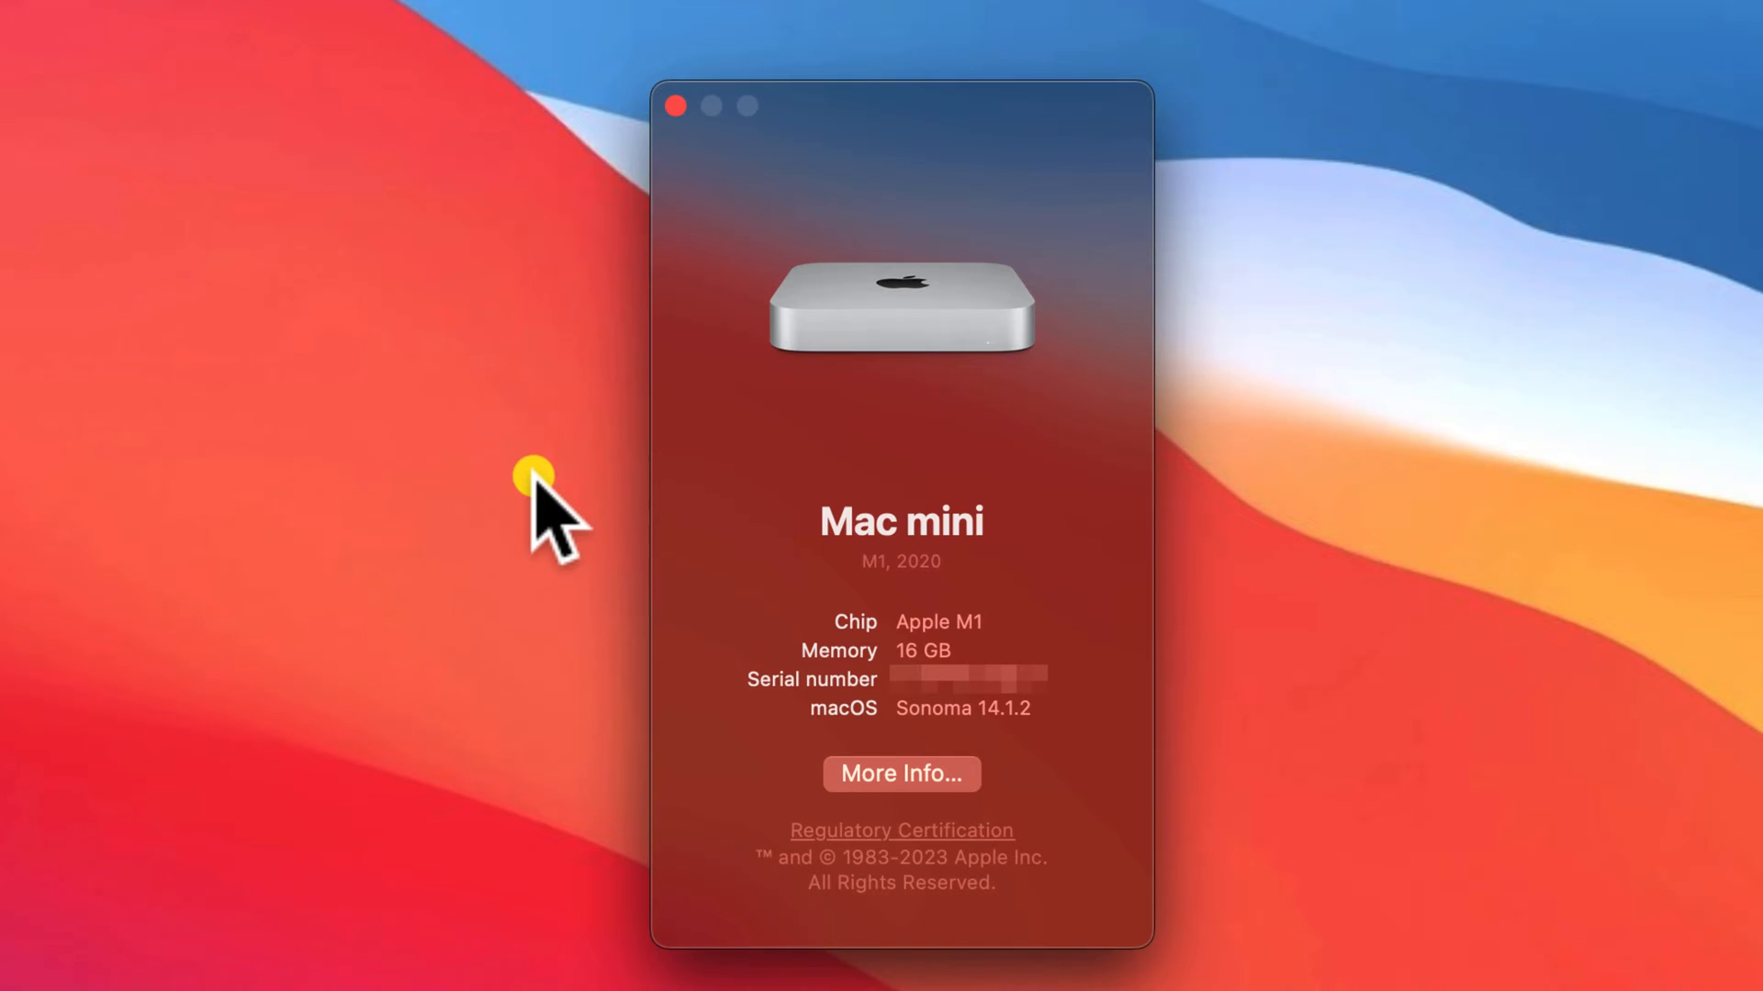